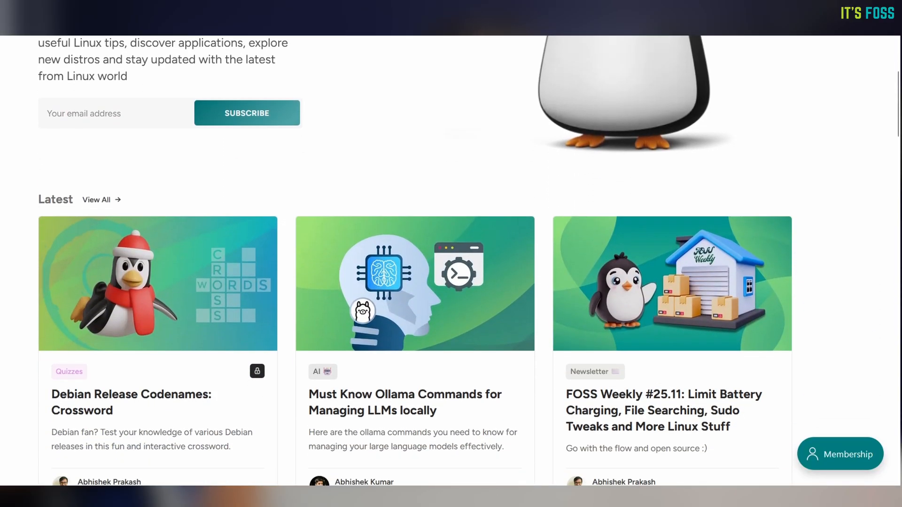
Step: Download ventoy-1.1.02-linux.tar.gz, extract it in Downloads, and run VentoyGUI.x86_64
scroll(down, 3)
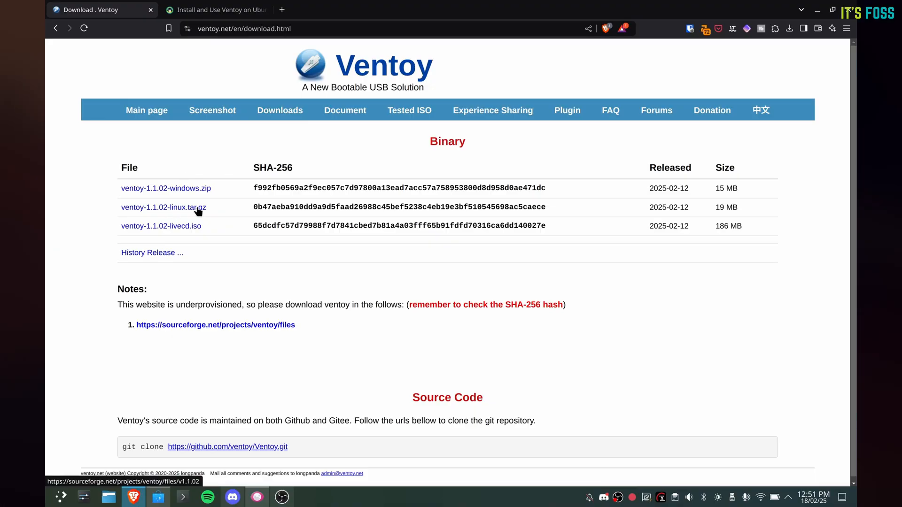
click(164, 207)
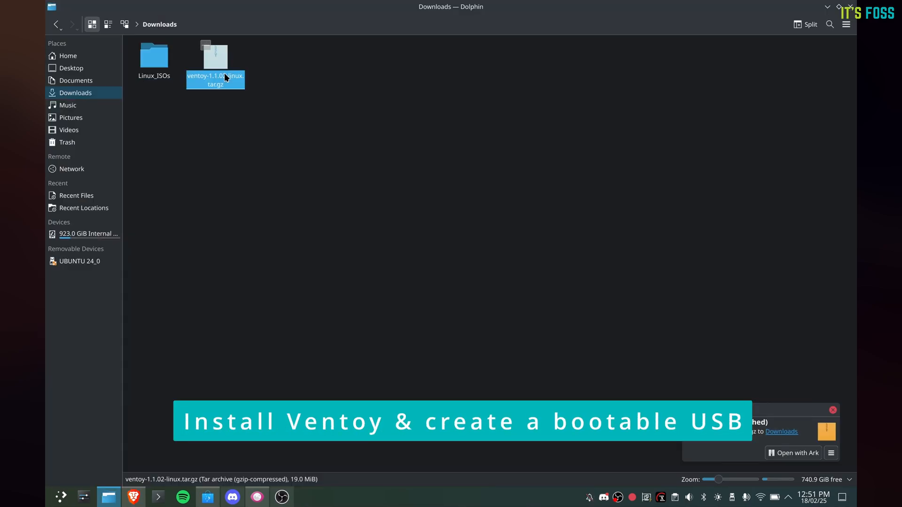
right_click(224, 78)
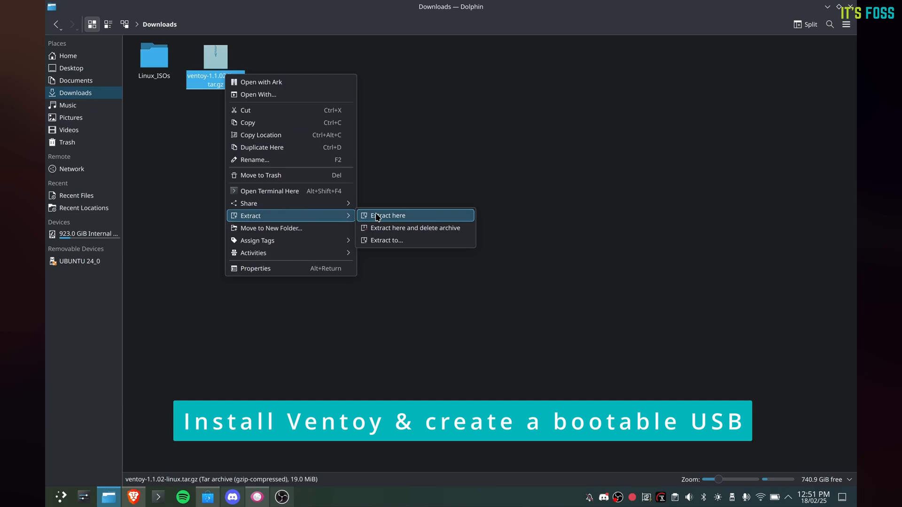
click(387, 215)
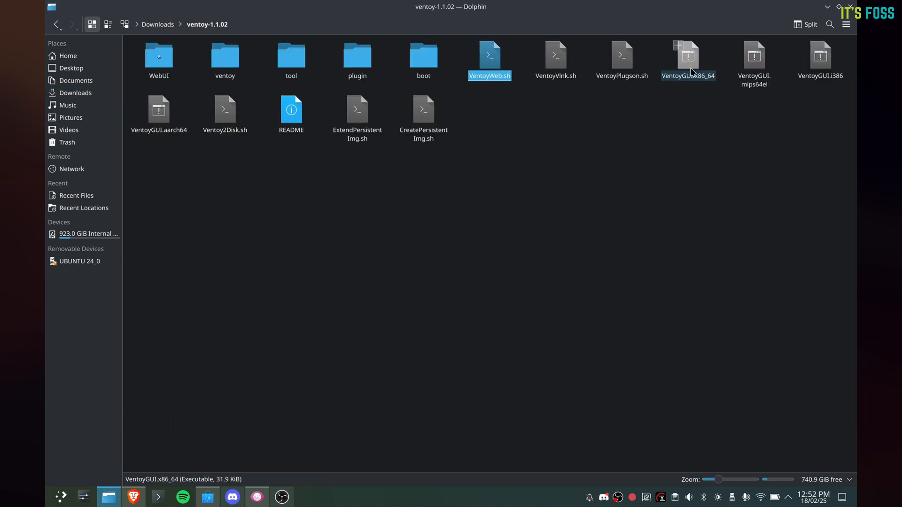
double_click(687, 54)
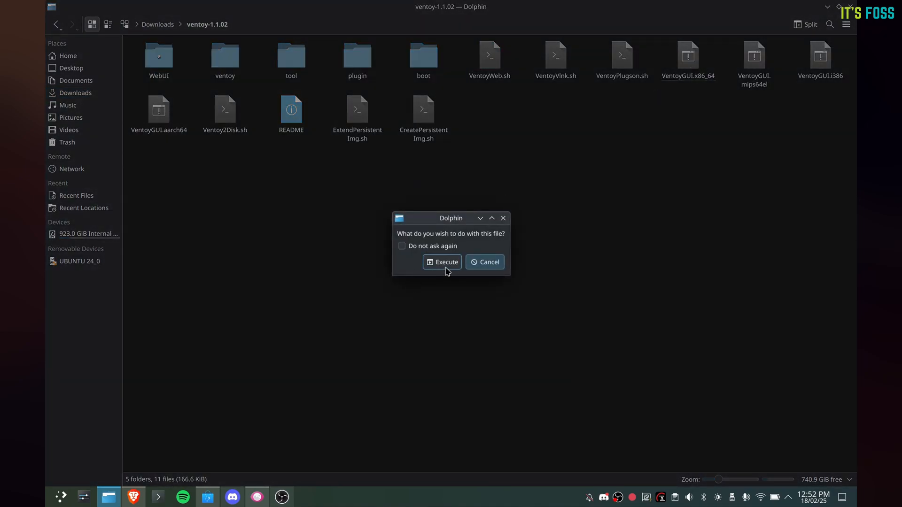
Step: Run Ventoy2Disk and install Ventoy on the 32 GB SanDisk sdb drive, confirming both prompts
click(442, 263)
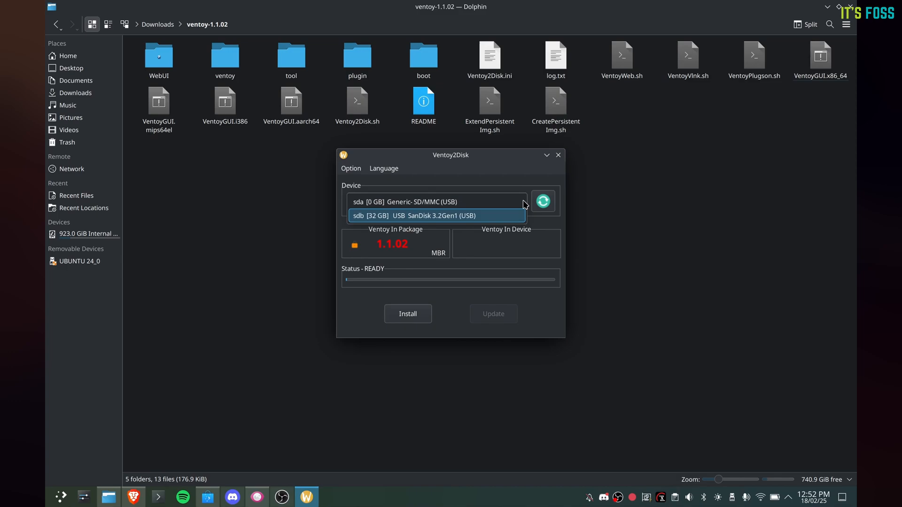
click(408, 314)
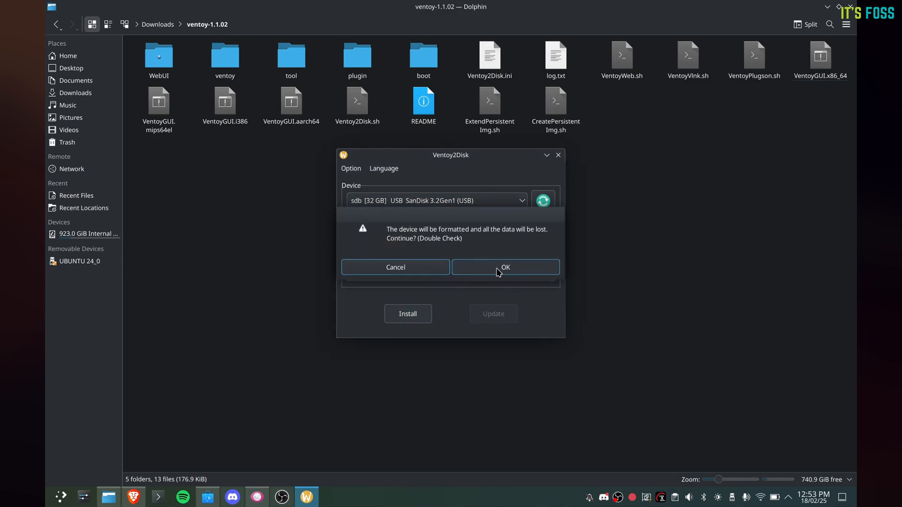
click(506, 268)
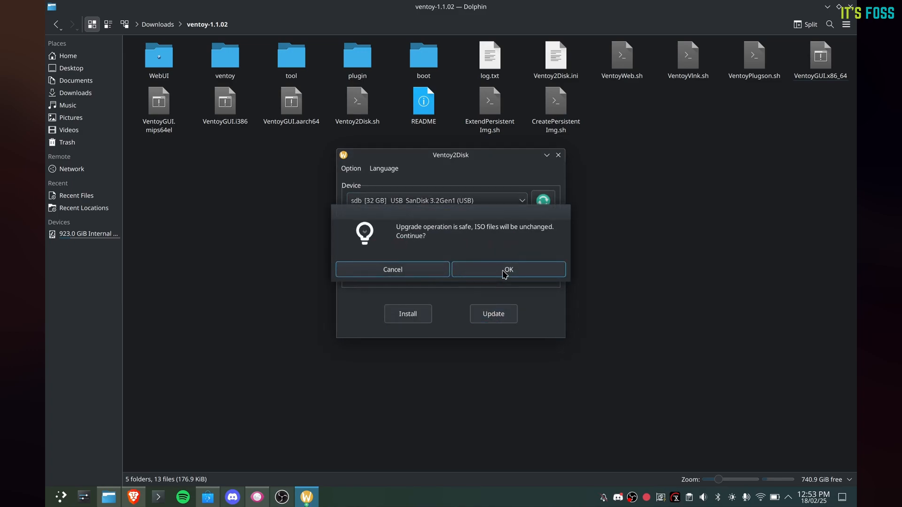
click(509, 269)
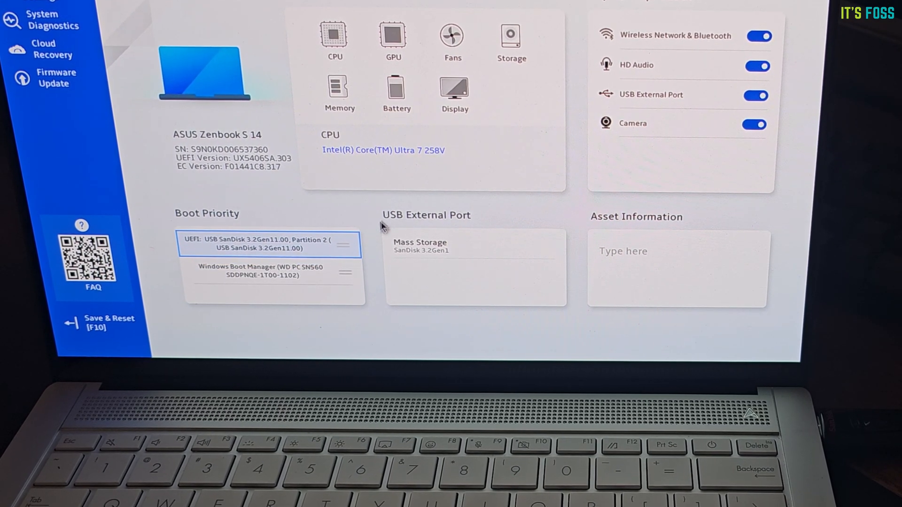
mouse_move(111, 327)
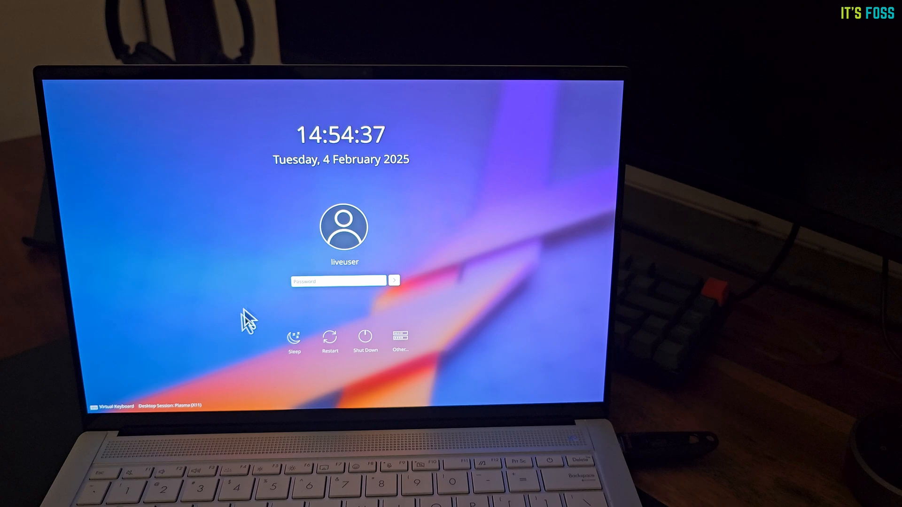
Step: Pick a Plasma desktop session from the login screen's session selector
click(175, 406)
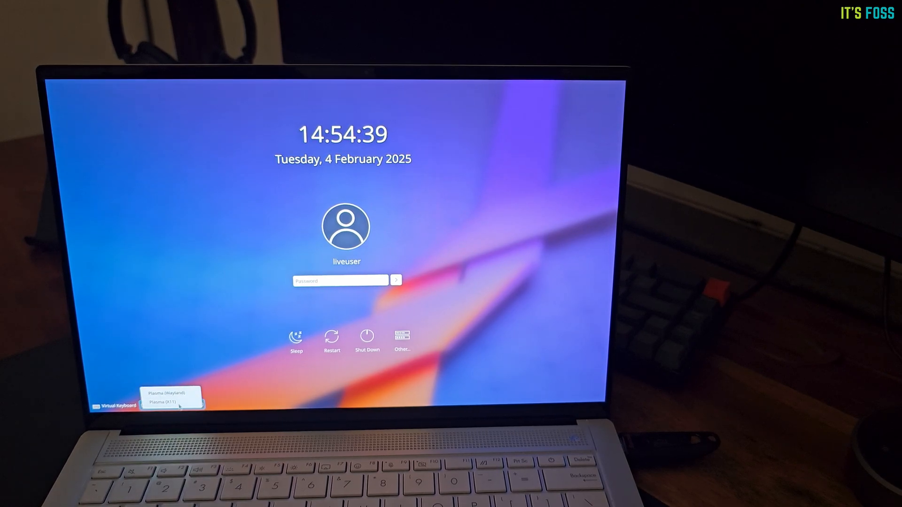
click(169, 392)
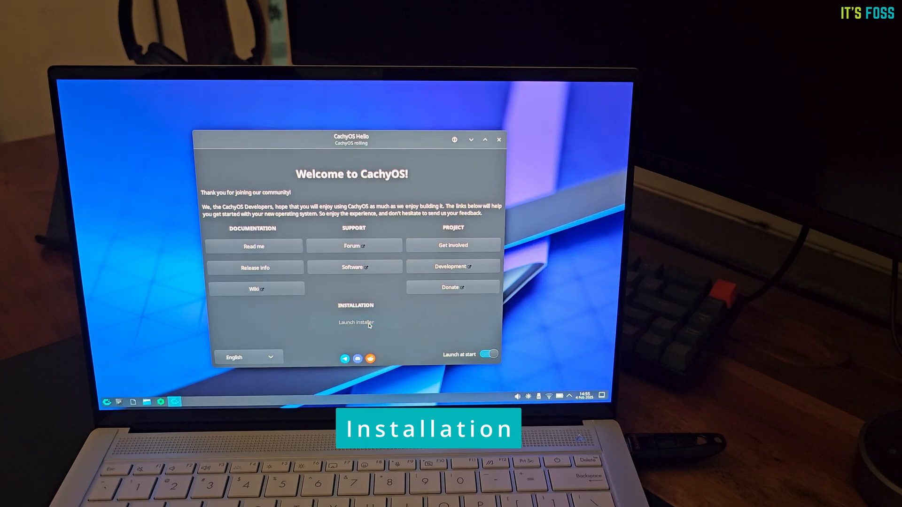
Step: Start the installer from CachyOS Hello, dismissing the older-ISO warning
click(356, 323)
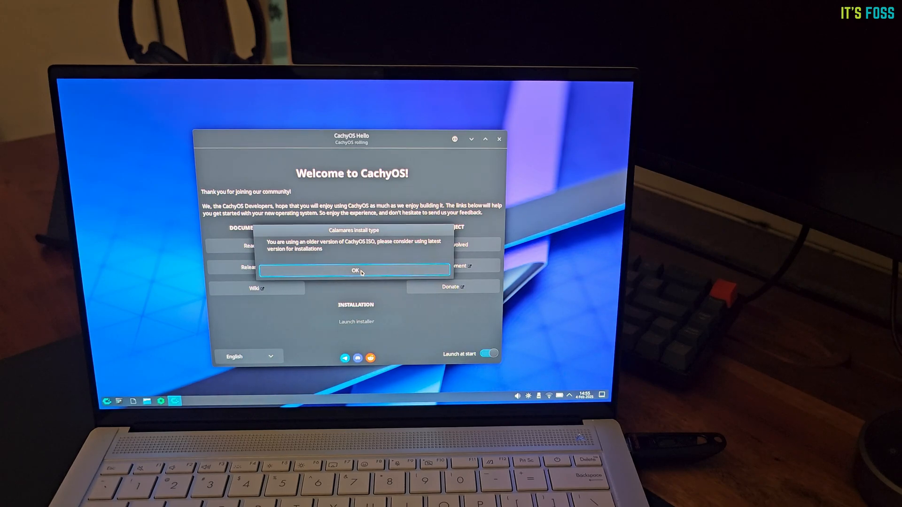
click(355, 271)
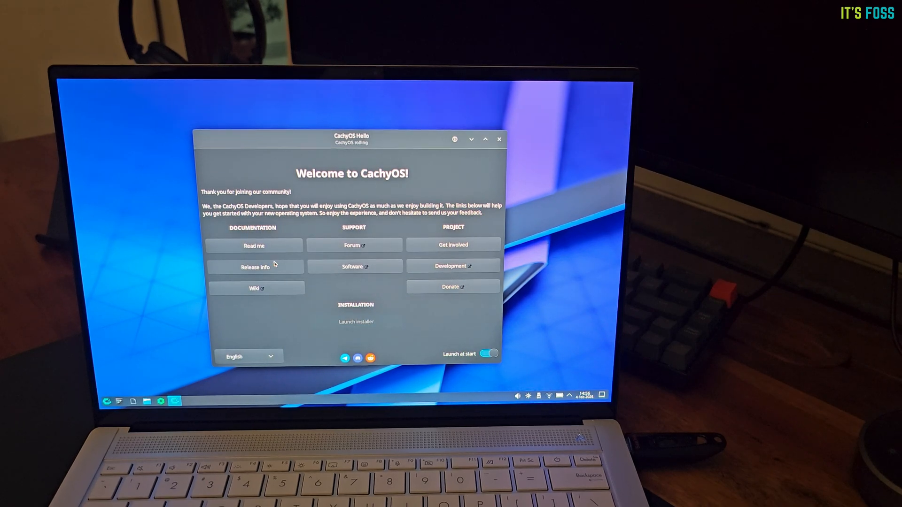
click(356, 321)
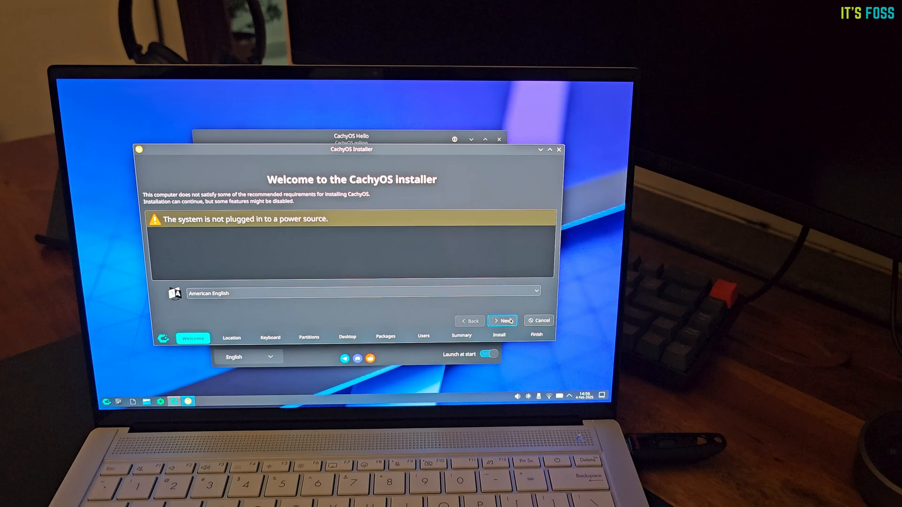
Step: Advance past Welcome and accept the English (US) Default keyboard layout
click(503, 321)
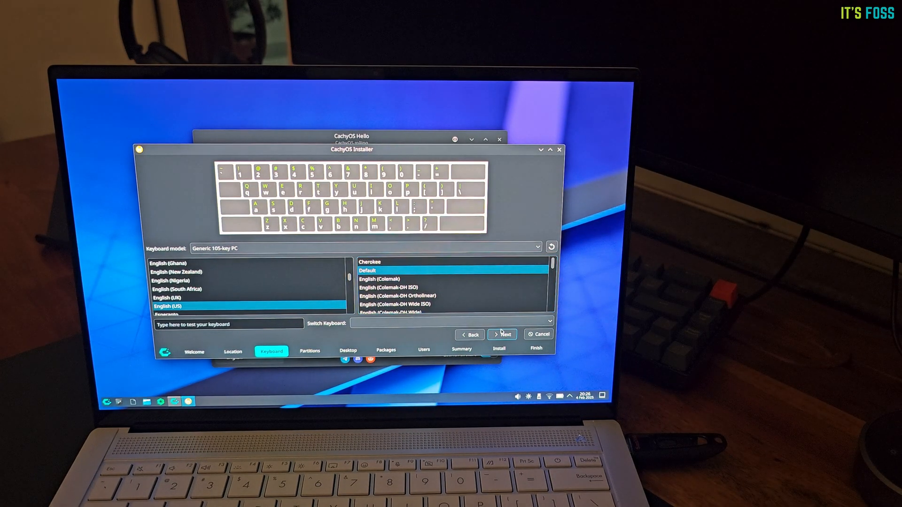
click(502, 335)
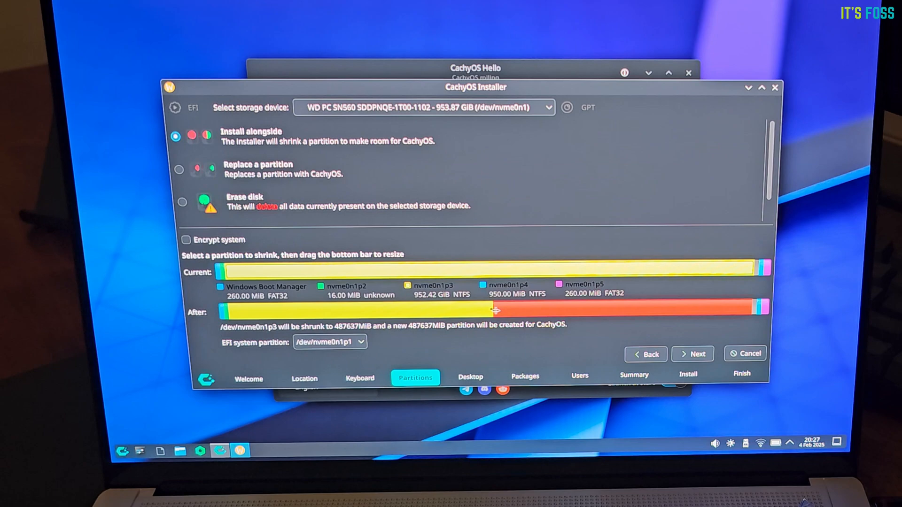
Step: Drag the split so nvme0n1p3 shrinks to 219874 MiB, giving CachyOS 755399 MiB, then continue
drag(495, 311, 538, 311)
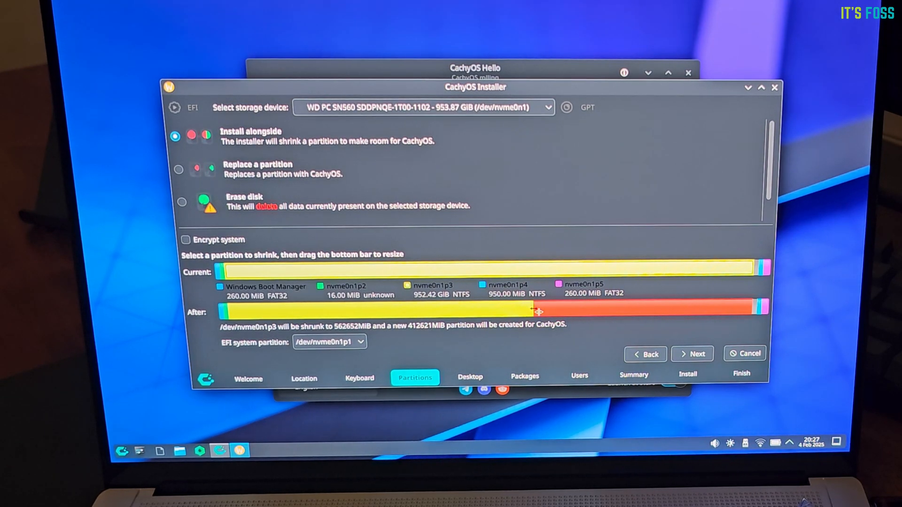
drag(538, 311, 346, 311)
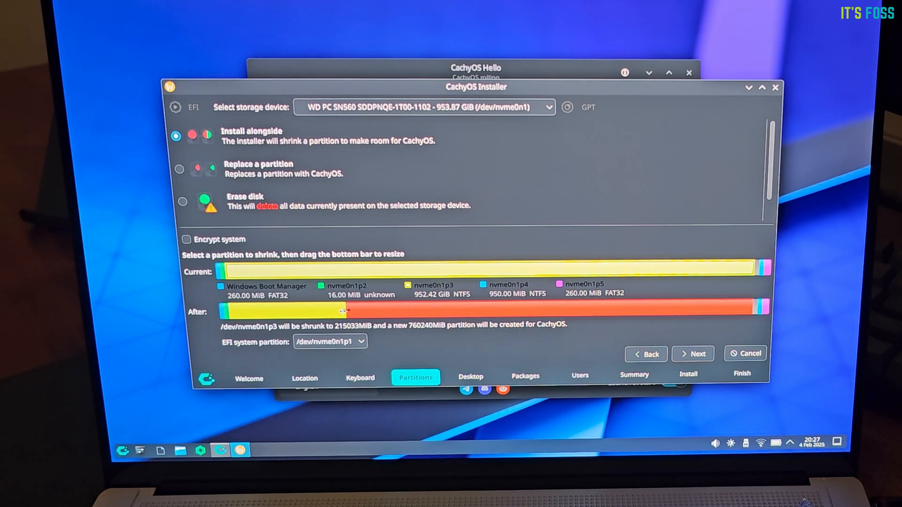
drag(343, 311, 349, 310)
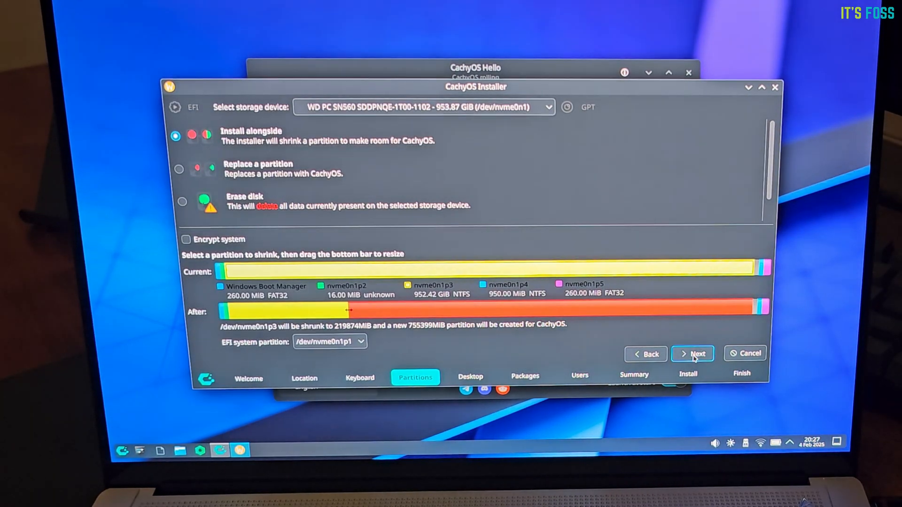
click(693, 353)
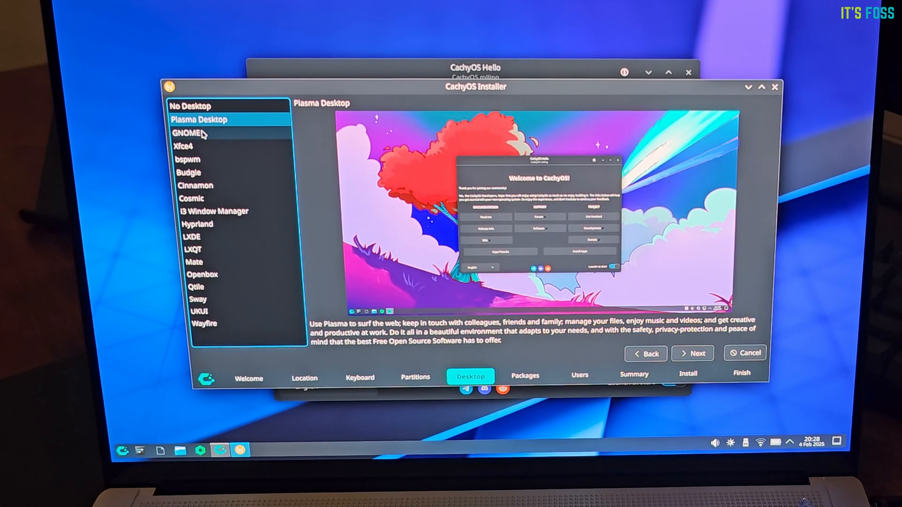
Step: Select GNOME on the Desktop page and continue
click(192, 133)
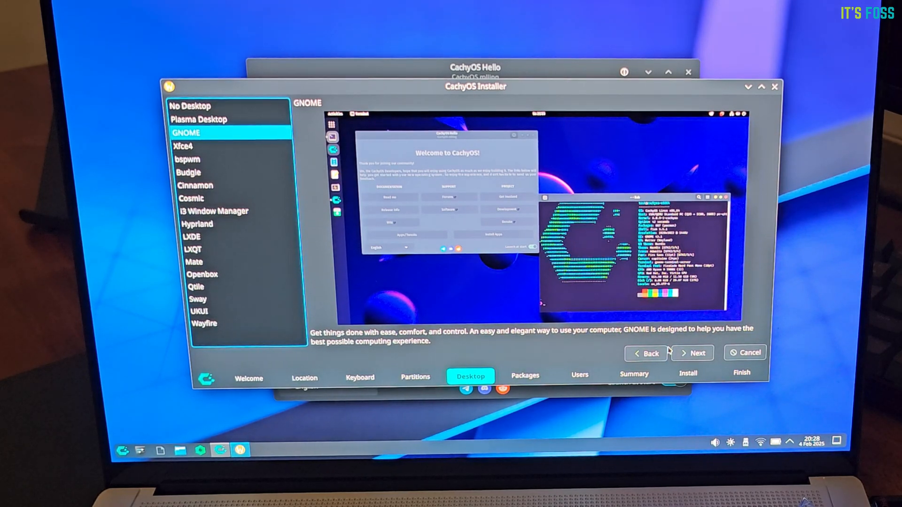
click(695, 352)
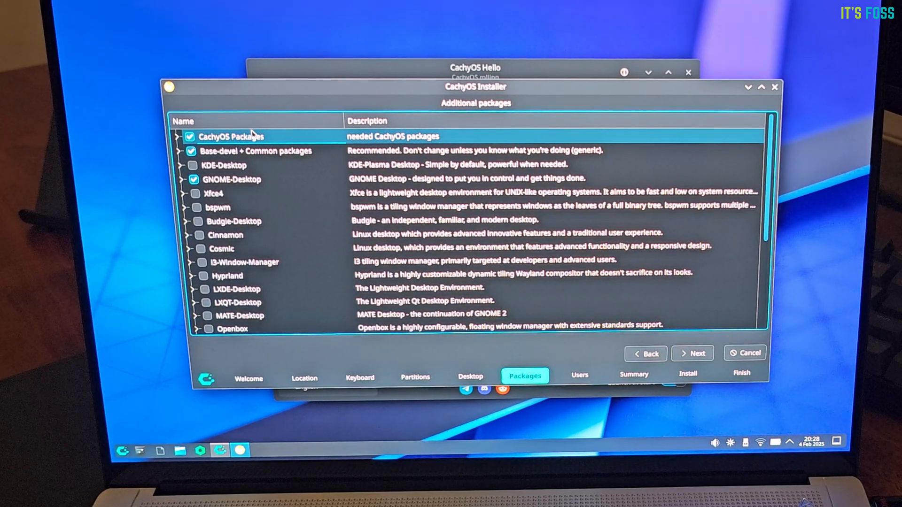
mouse_move(241, 144)
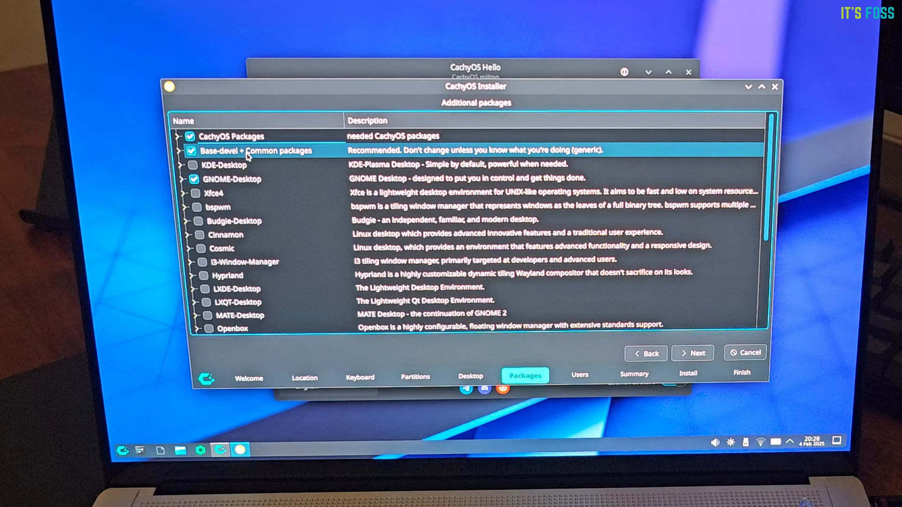
Step: Leave default packages like Base-devel + Common and GNOME-Desktop ticked, then continue
click(250, 179)
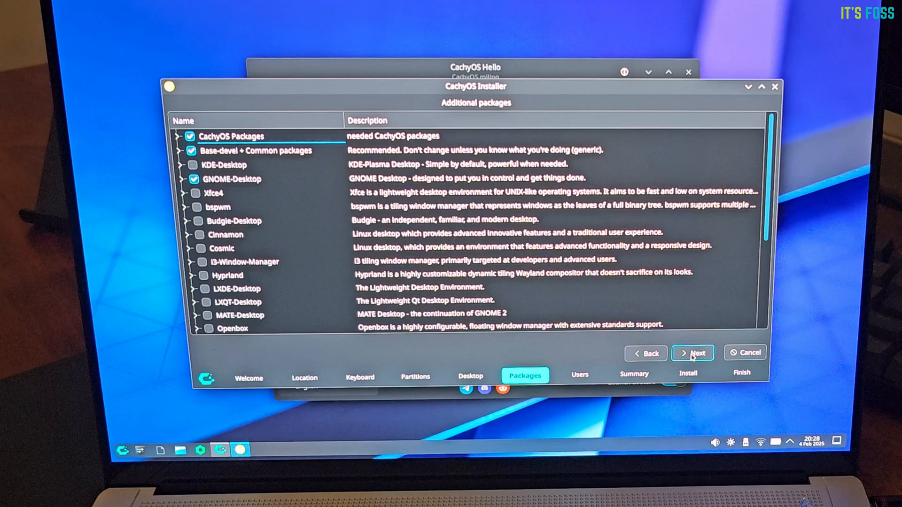
click(693, 353)
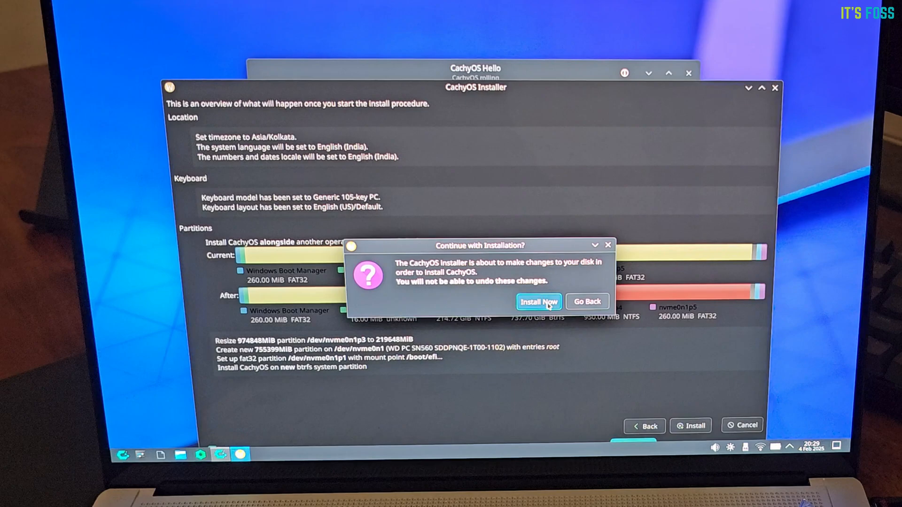
Step: Confirm Install Now in the 'Continue with Installation?' dialog
click(539, 302)
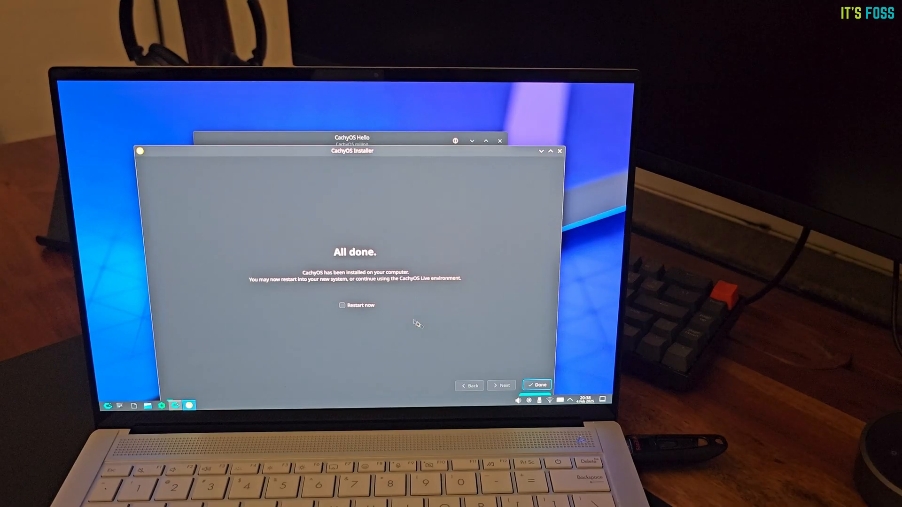
Step: Tick 'Restart now' on the All done page and click Done
click(342, 305)
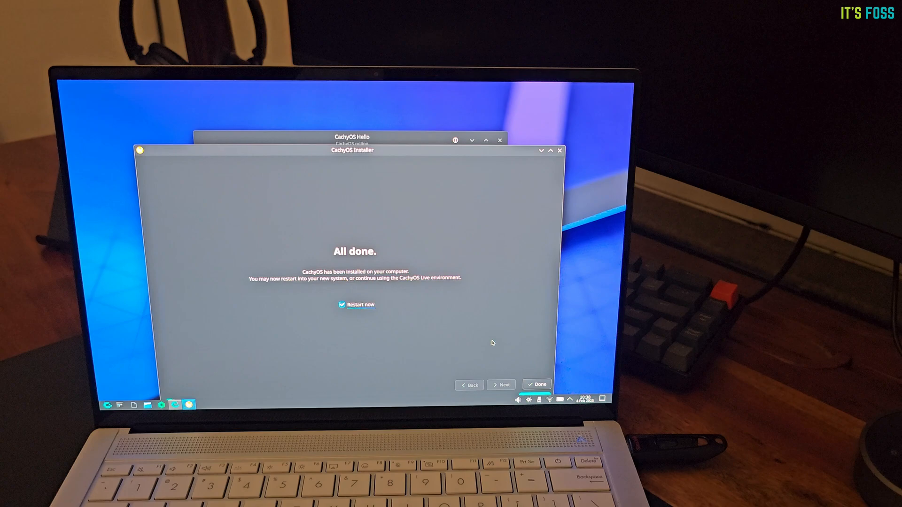
click(536, 384)
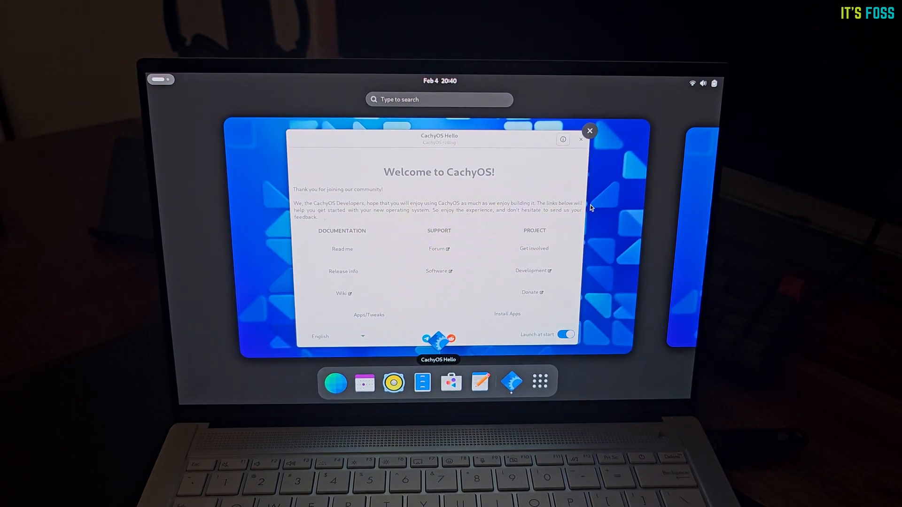
Step: Select the CachyOS Hello window from the GNOME Activities overview
click(590, 130)
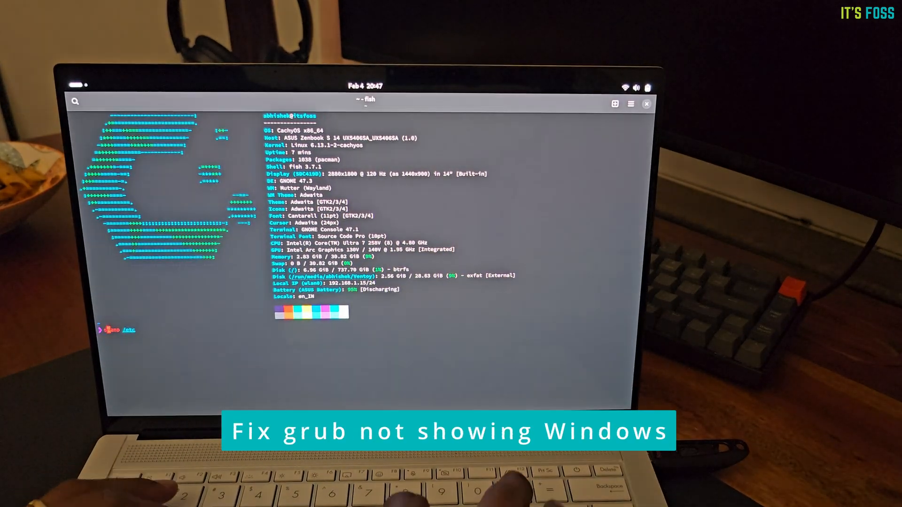
Step: Run 'sudo nano /etc/default/grub' to edit the GRUB defaults as root
text(sudo nano /etc/default/grub)
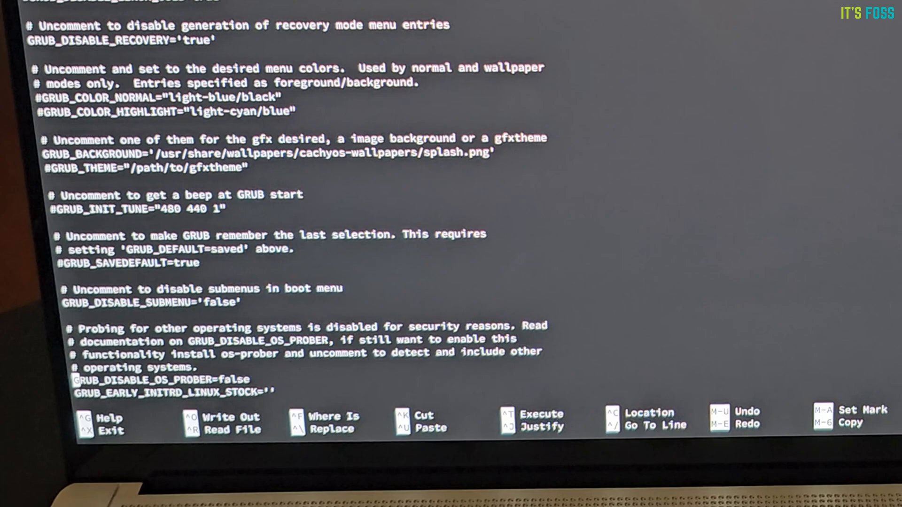
Step: Exit nano with Ctrl+X after uncommenting GRUB_DISABLE_OS_PROBER=false
key(ctrl+x)
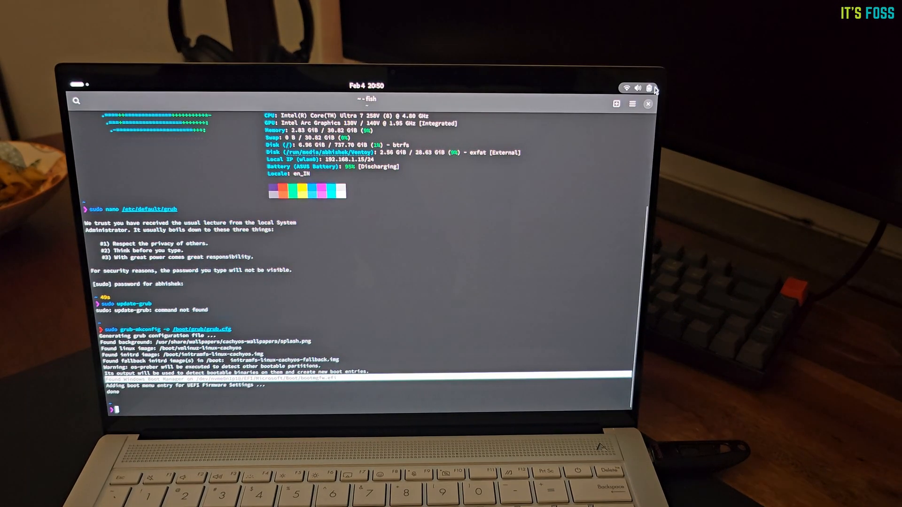
Step: Restart the computer from GNOME's quick settings power menu and confirm
click(650, 88)
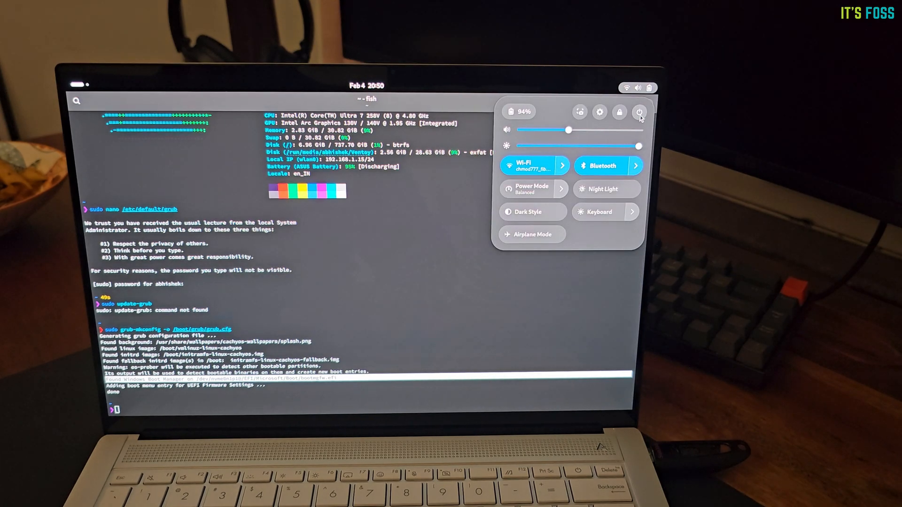
click(640, 112)
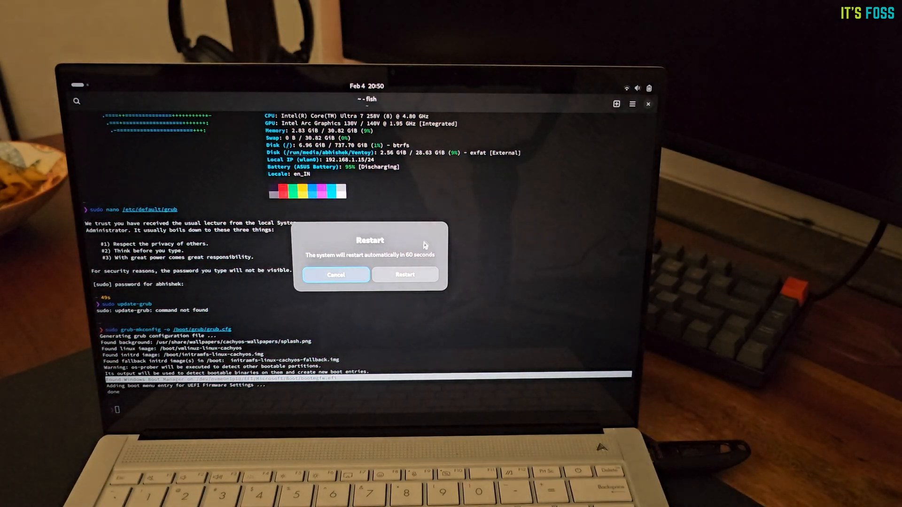
click(405, 275)
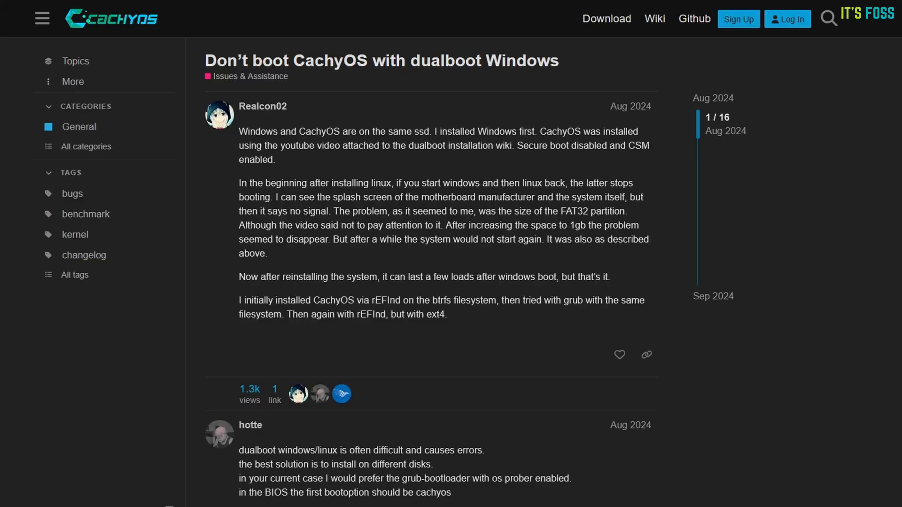
Step: Scroll down the forum thread to the os-prober replies from hotte and Sunda-Spirit
scroll(down, 3)
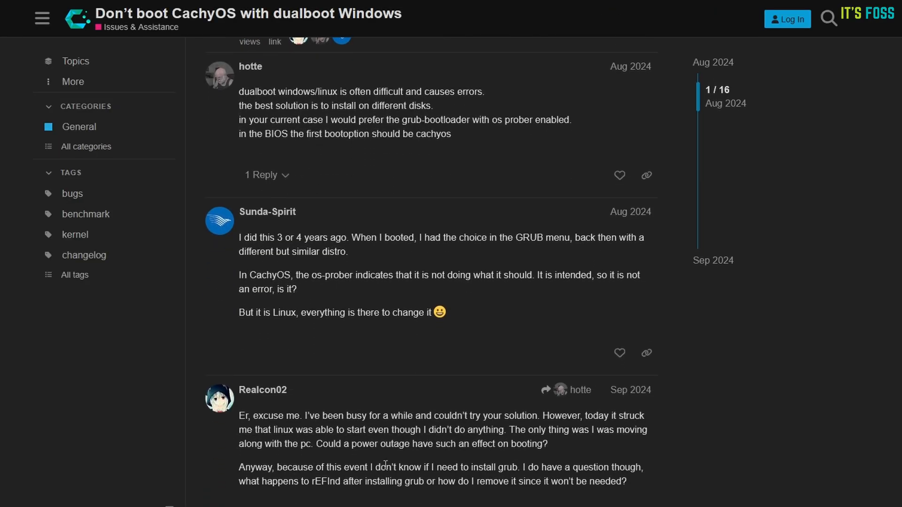